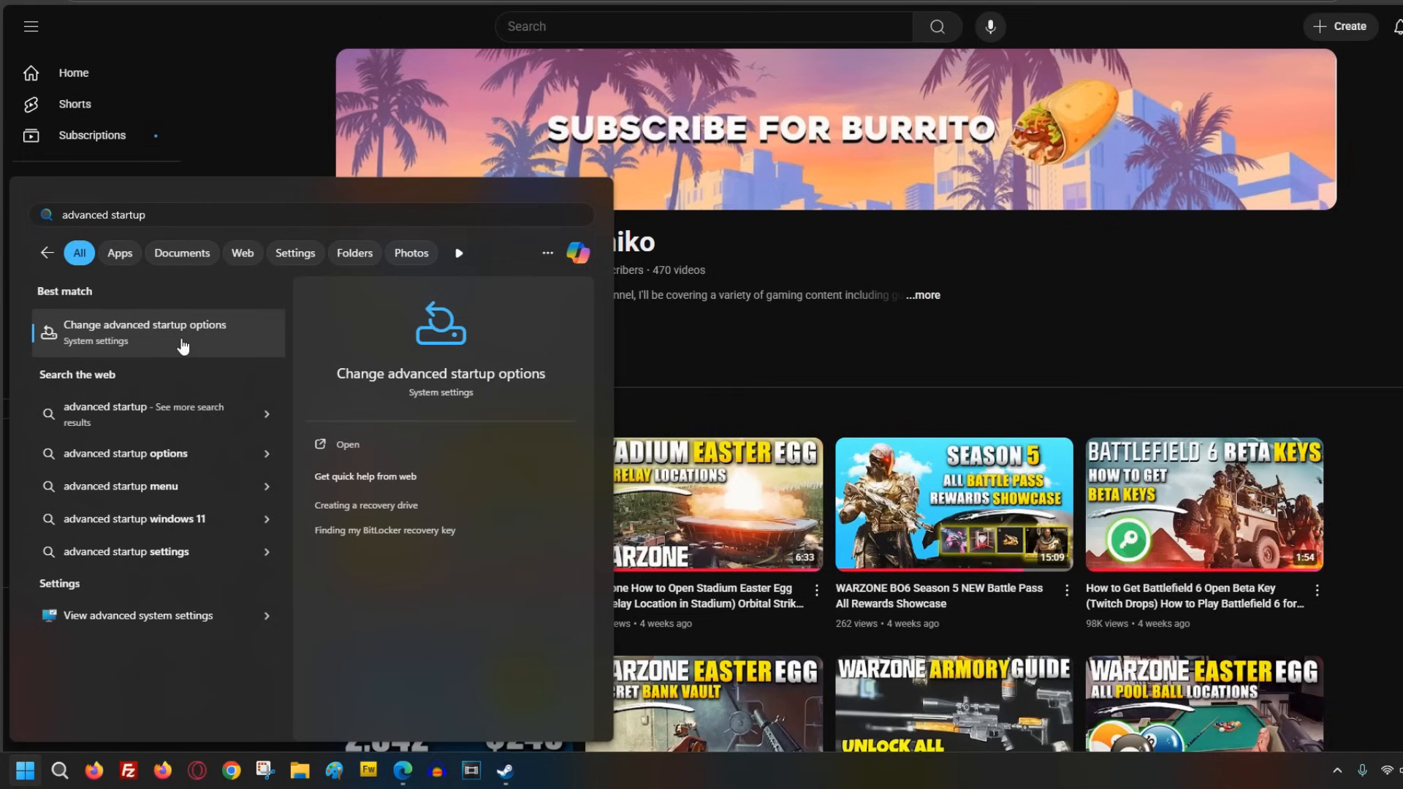
Restart the PC into advanced startup via Change advanced startup options and confirm Restart now.
{"action": "left_click", "coordinate": [145, 332]}
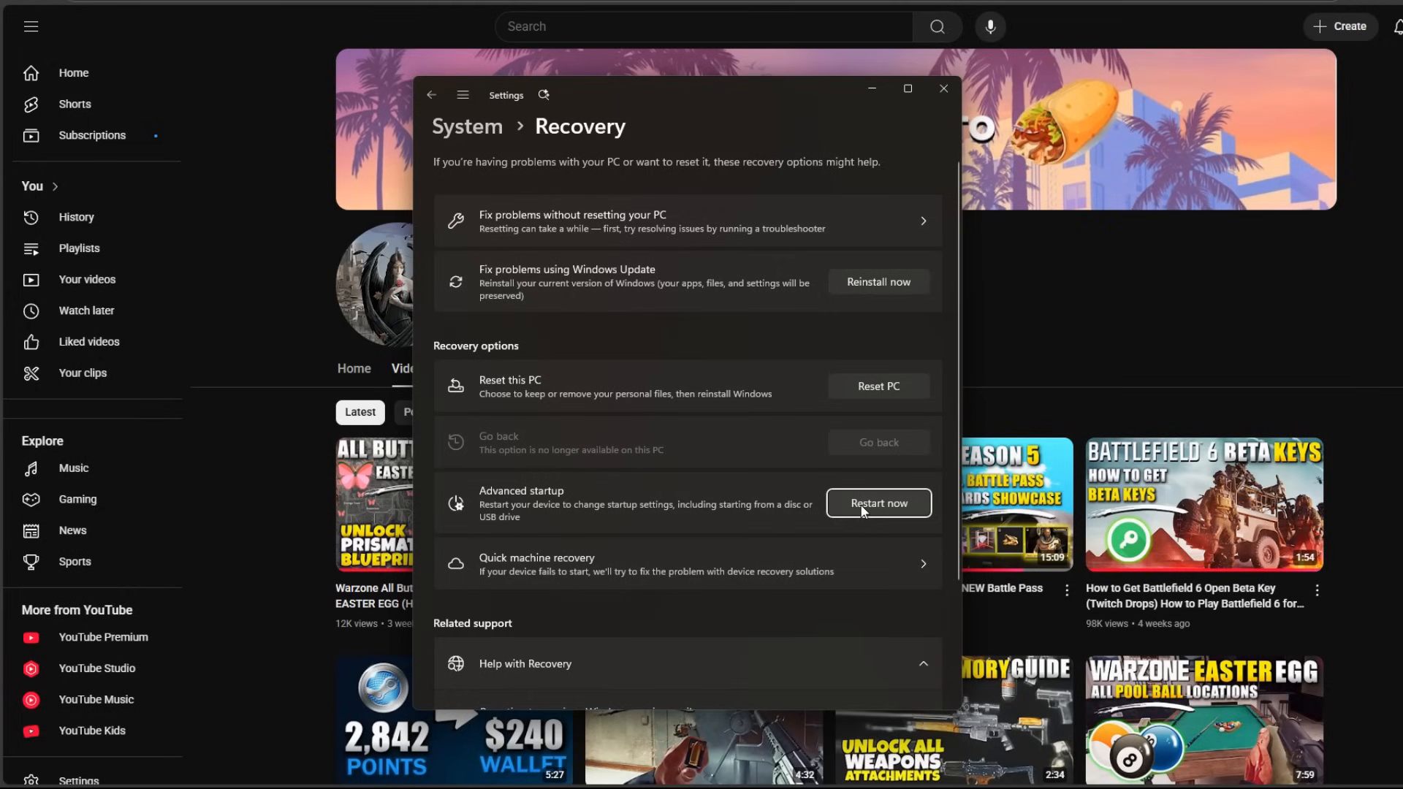
{"action": "left_click", "coordinate": [877, 502]}
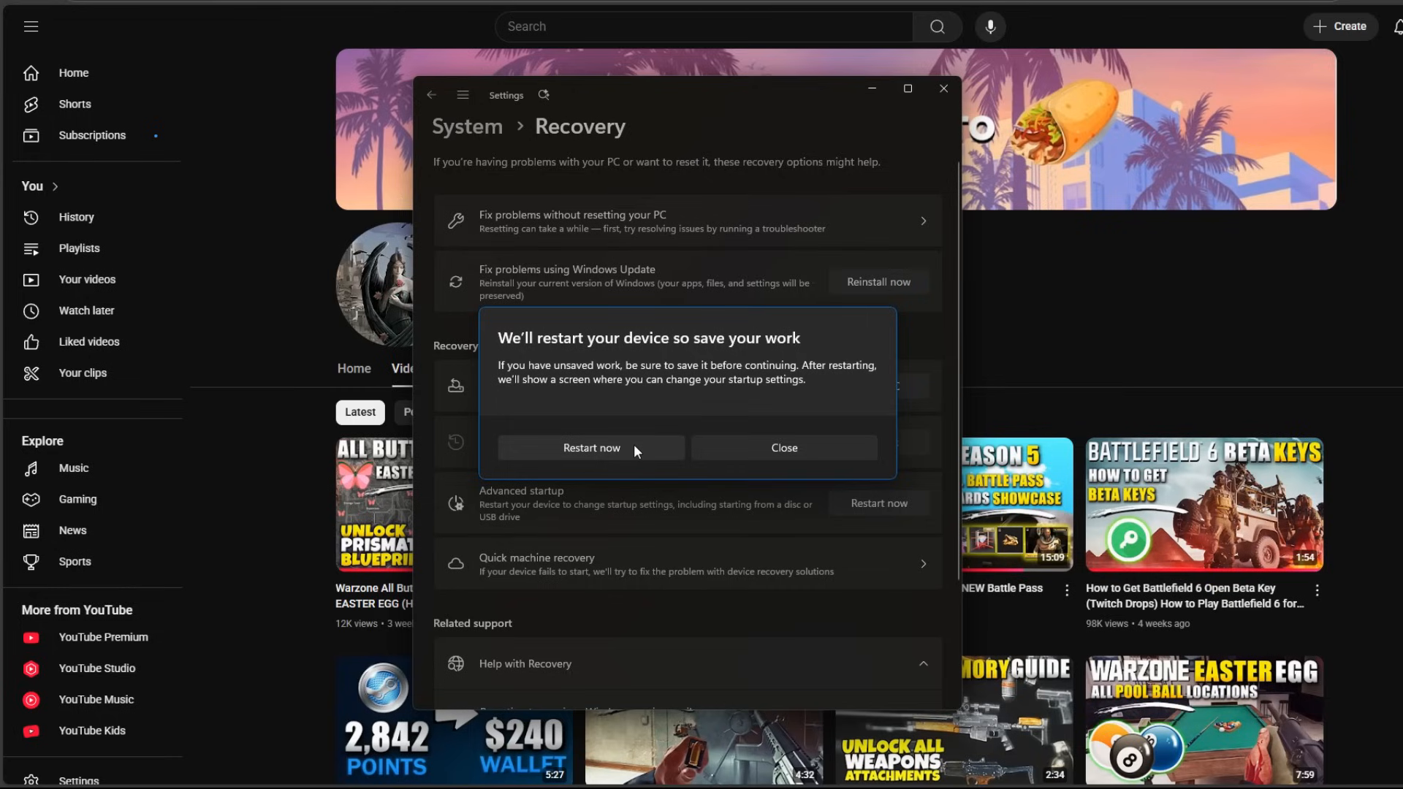
{"action": "left_click", "coordinate": [591, 447]}
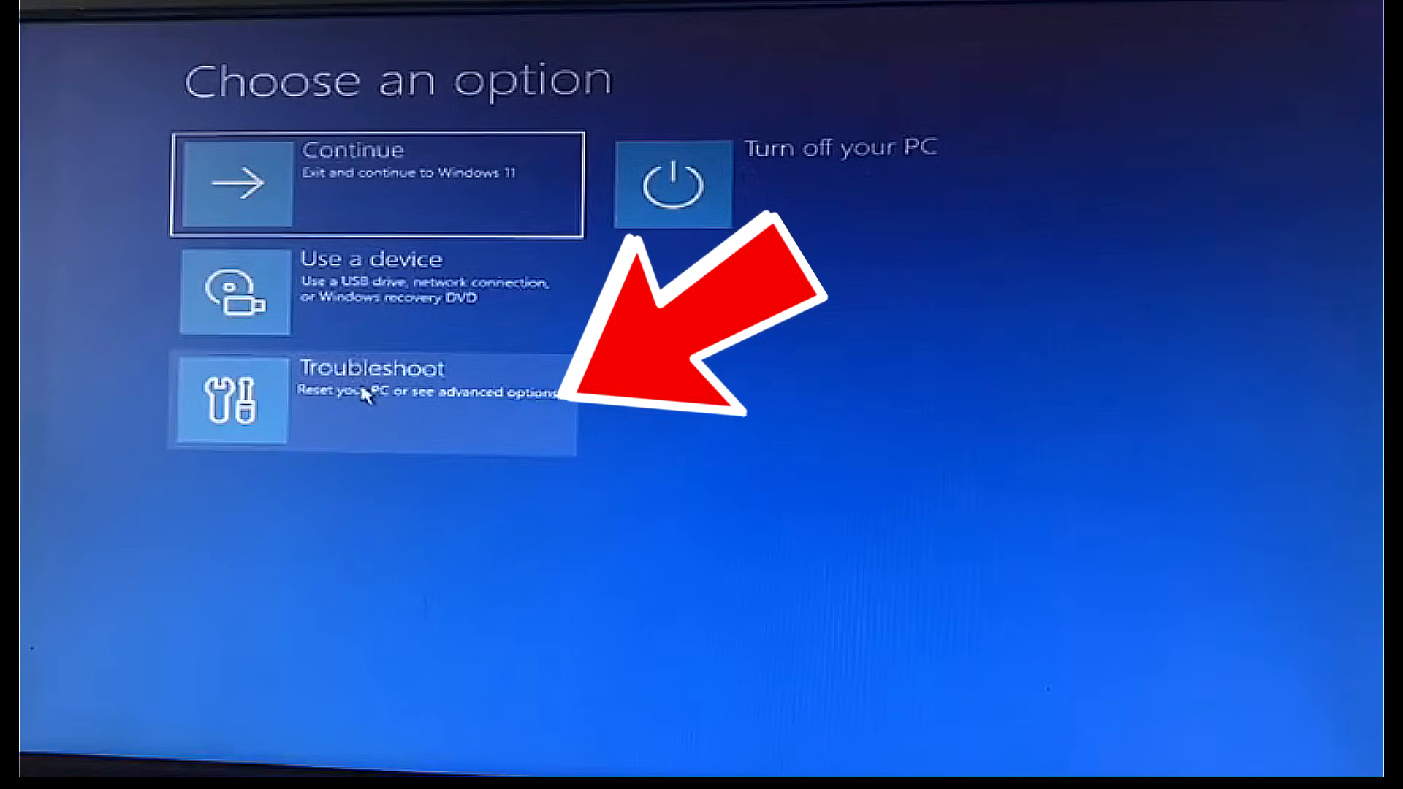
Choose Troubleshoot, then UEFI Firmware Settings to reboot into the ASUS BIOS.
{"action": "left_click", "coordinate": [366, 397]}
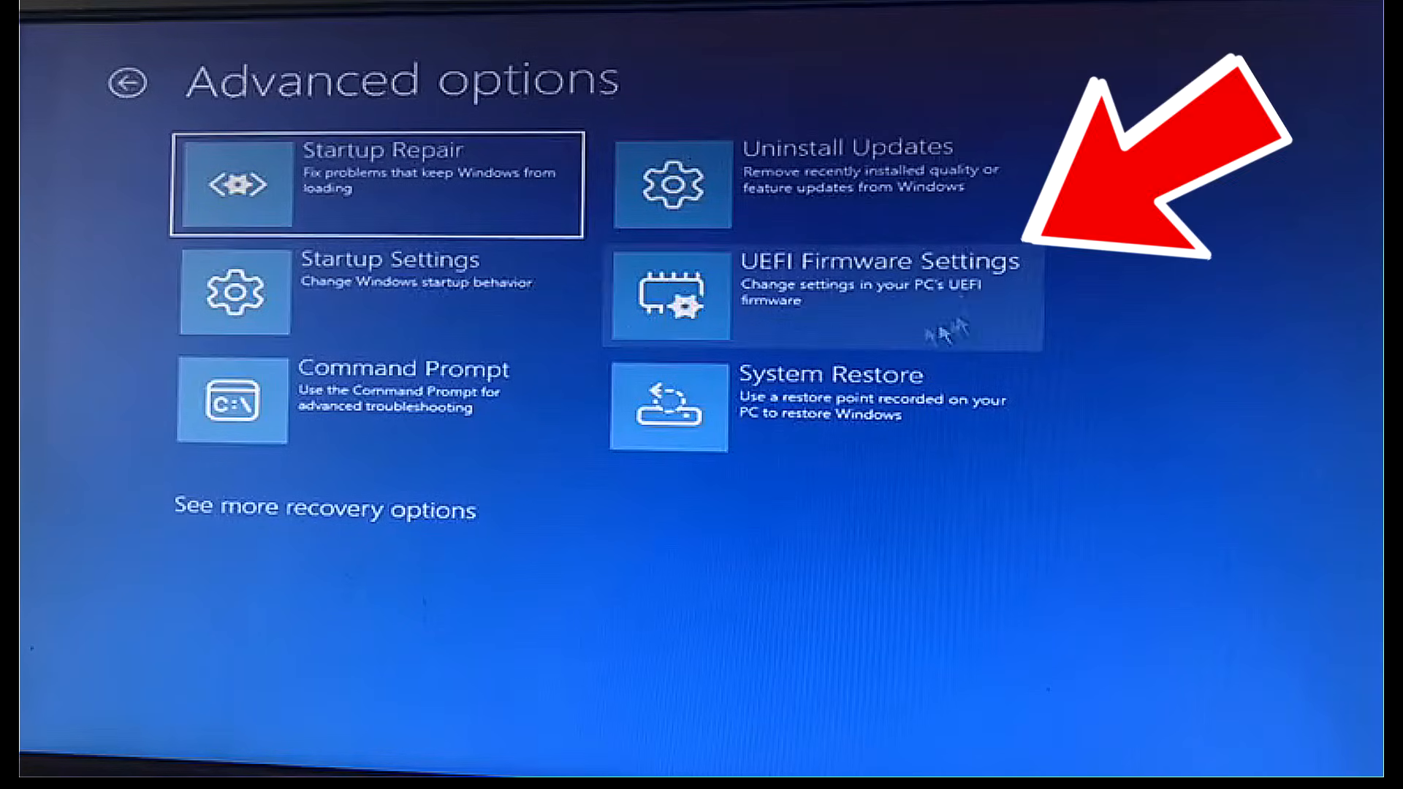
{"action": "mouse_move", "coordinate": [786, 294]}
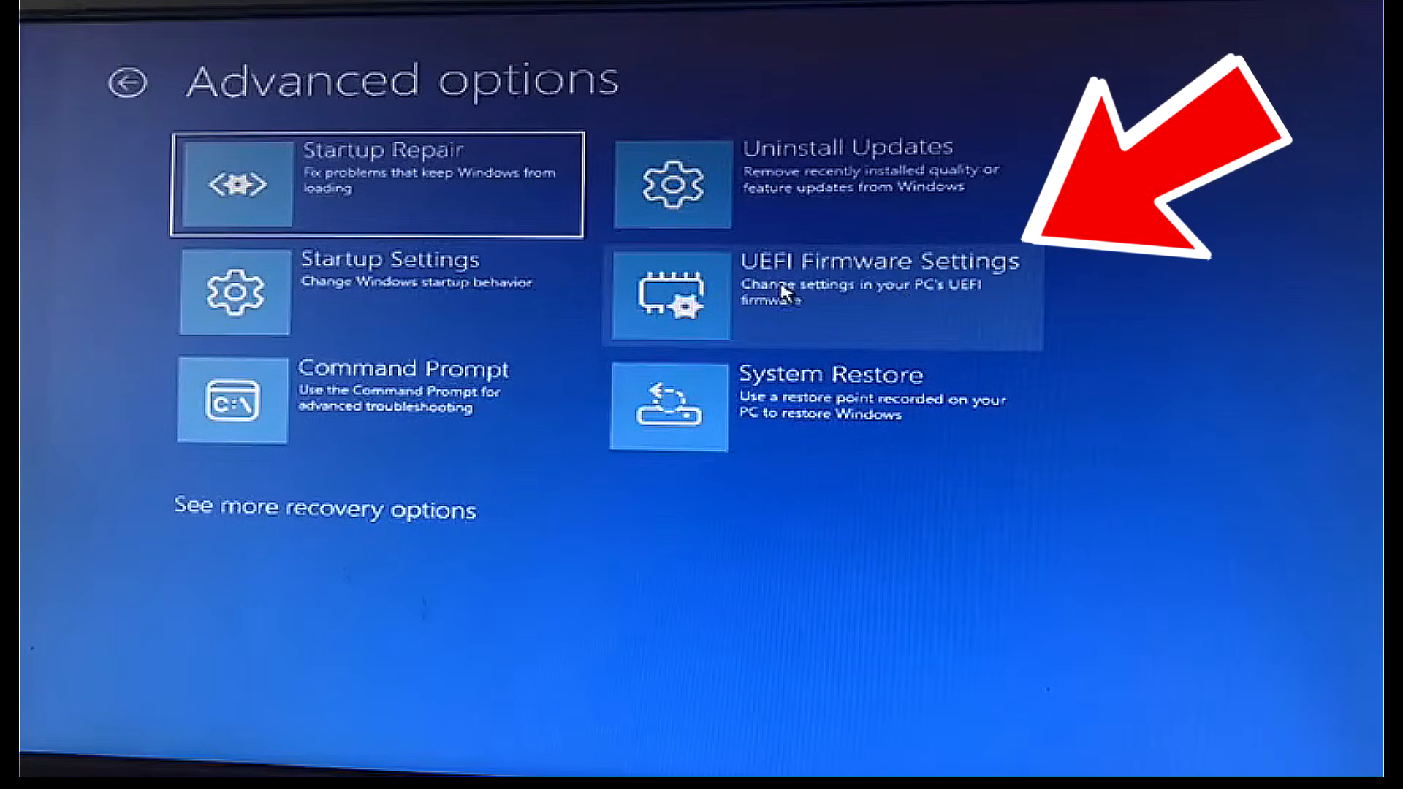
{"action": "left_click", "coordinate": [667, 294]}
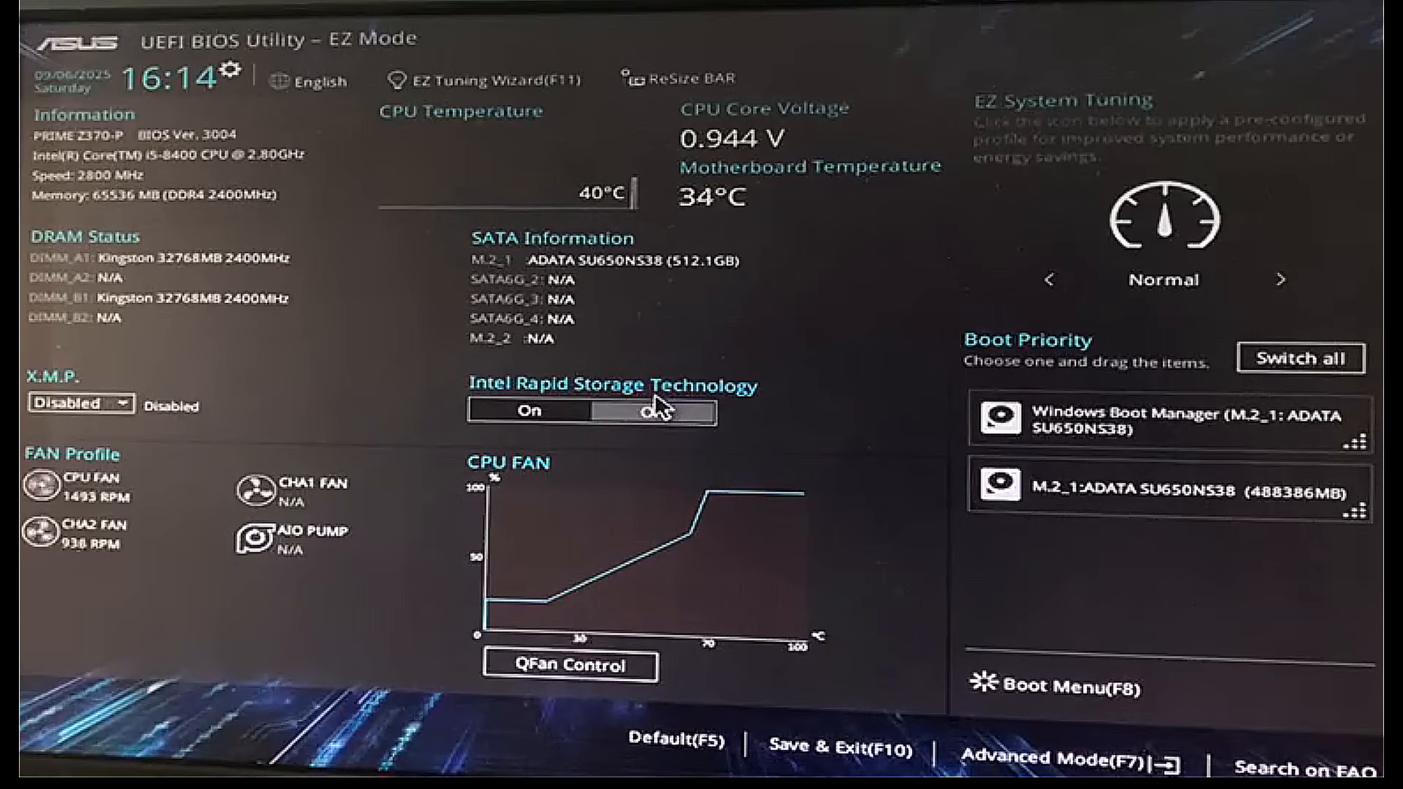
Switch the BIOS from EZ Mode to Advanced Mode (F7).
{"action": "left_click", "coordinate": [658, 411]}
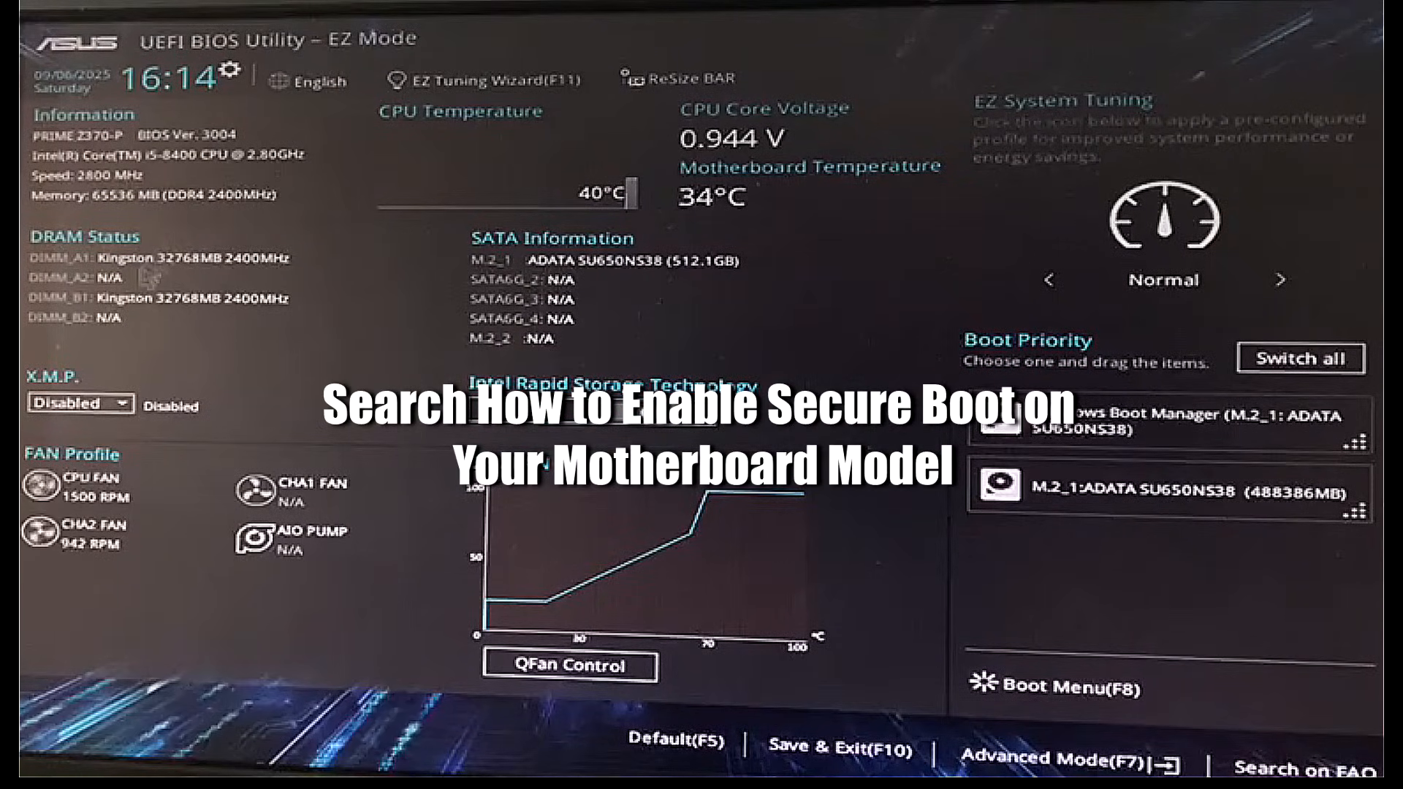
{"action": "mouse_move", "coordinate": [260, 412]}
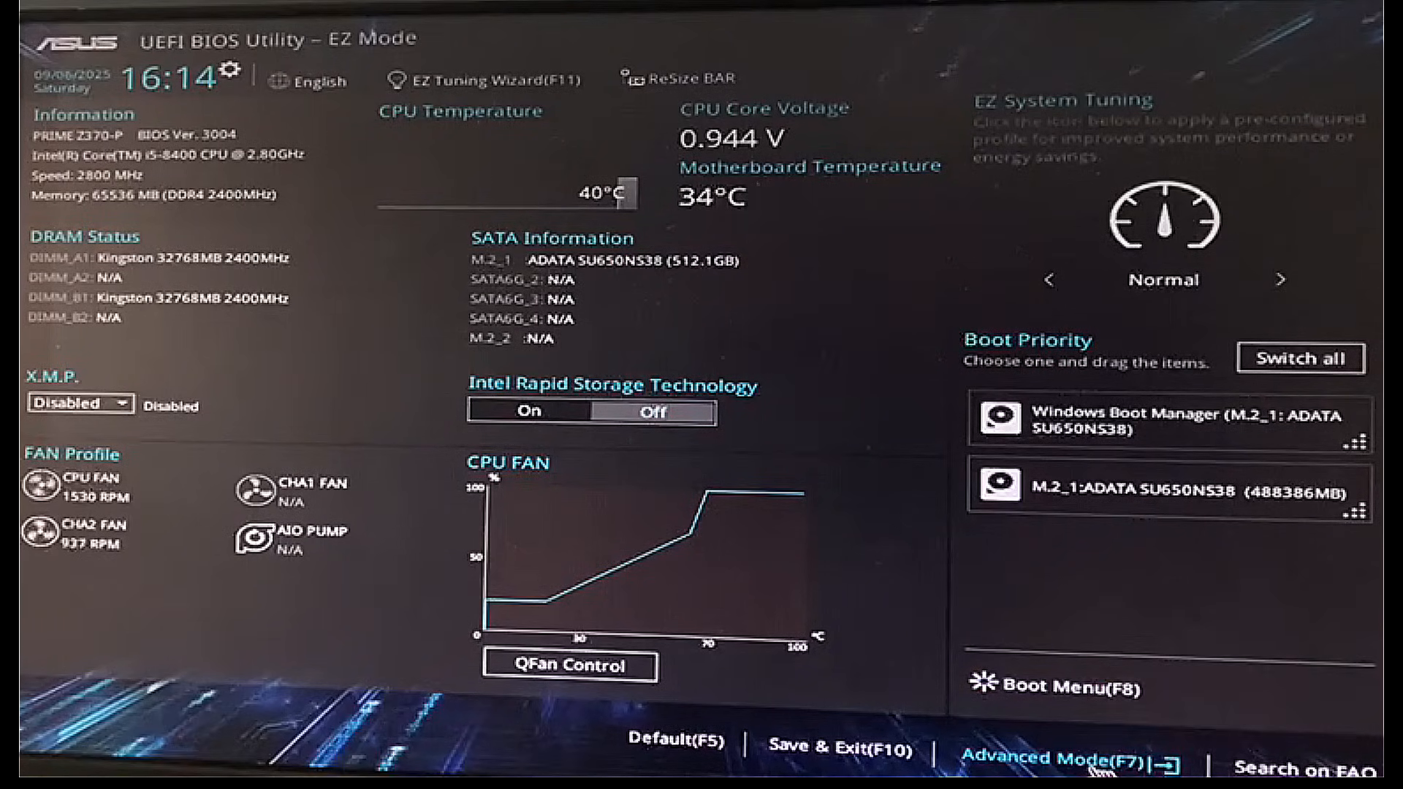
{"action": "left_click", "coordinate": [1037, 758]}
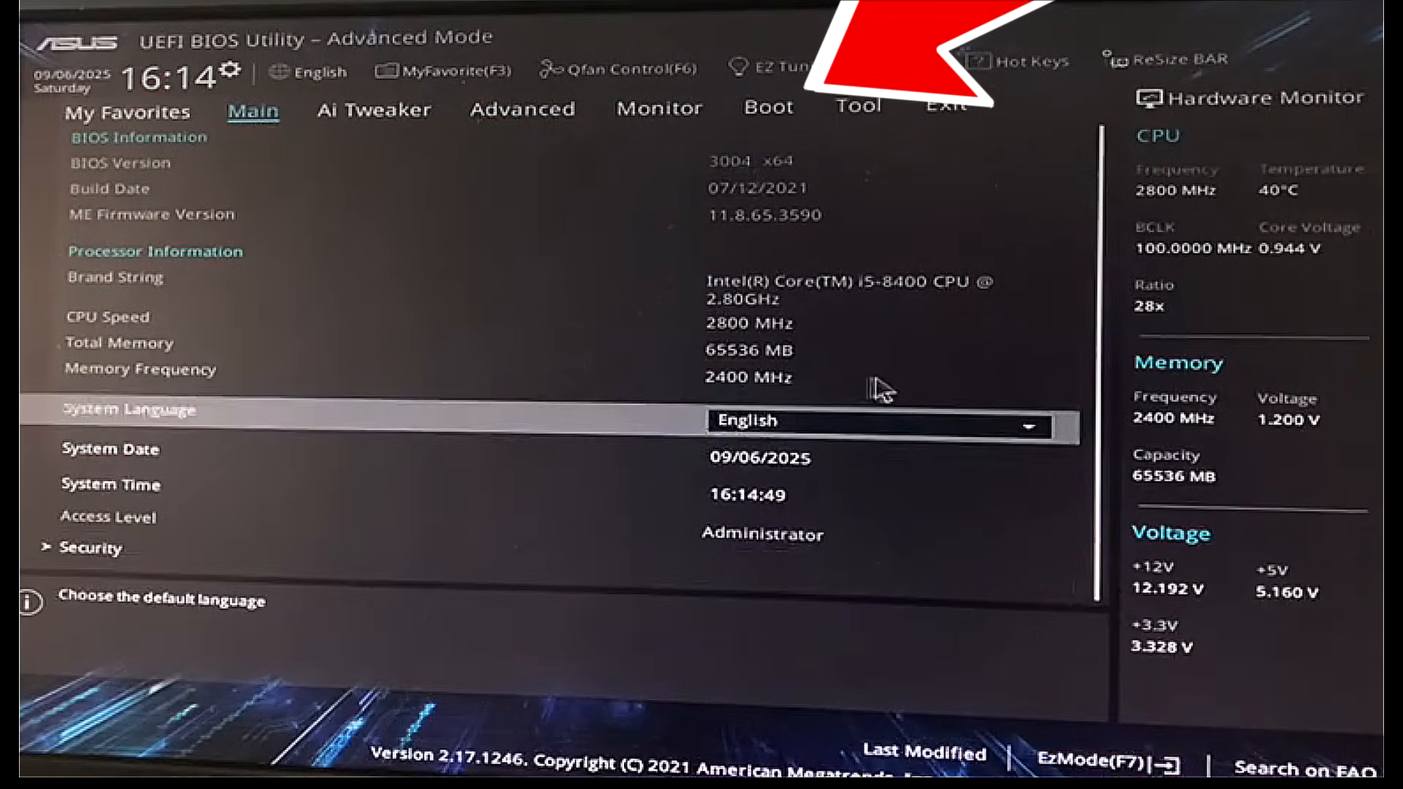
Show the Boot tab's Secure Boot page, where Secure Boot state reads Enabled.
{"action": "left_click", "coordinate": [768, 108]}
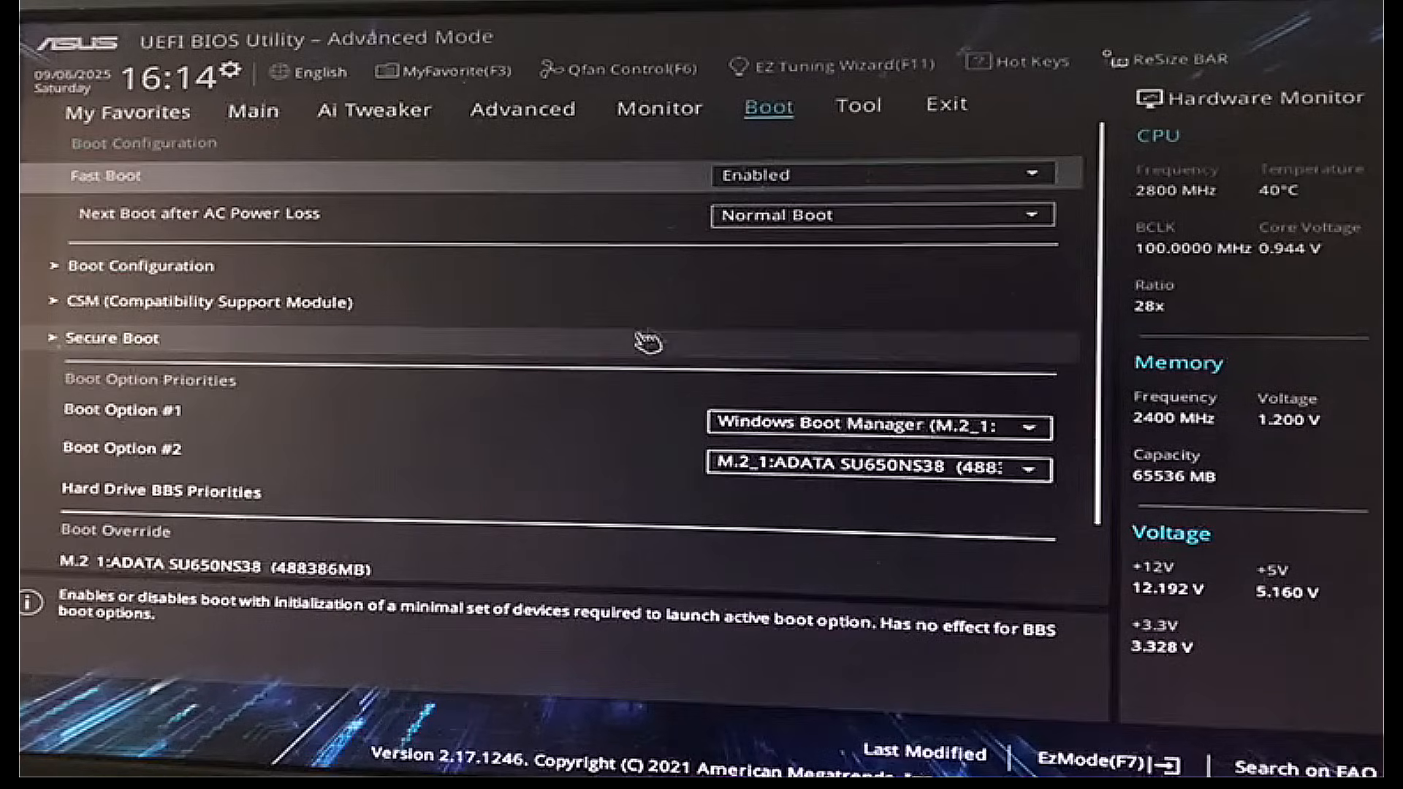
{"action": "left_click", "coordinate": [113, 337]}
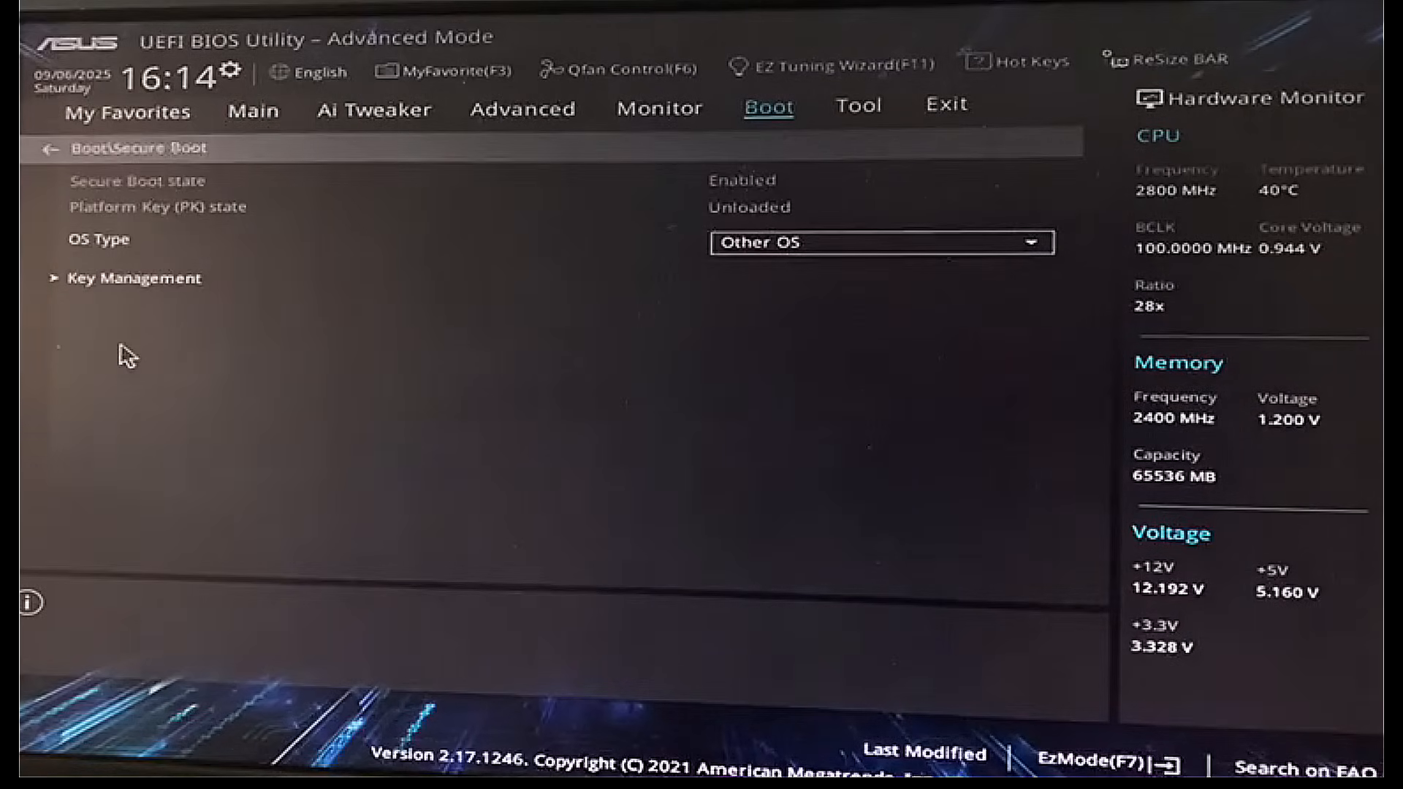